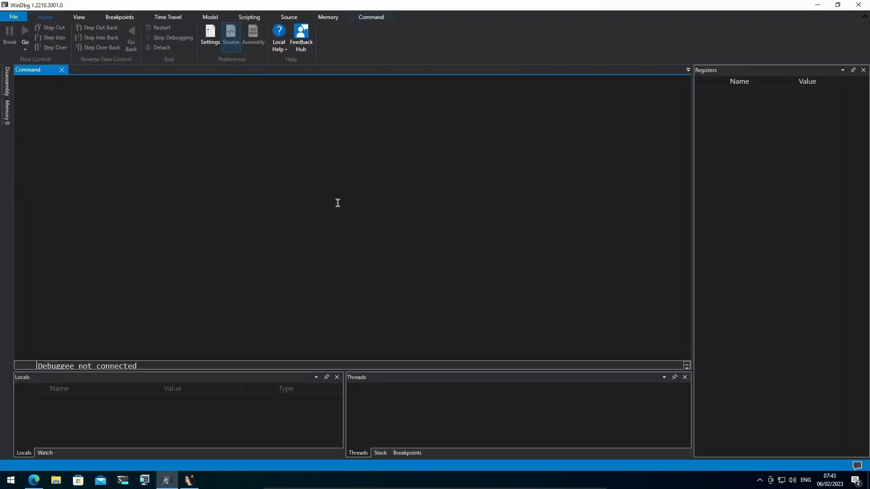
Step: Launch eko2019.exe under the WinDbg Preview debugger and resume its execution
click(13, 16)
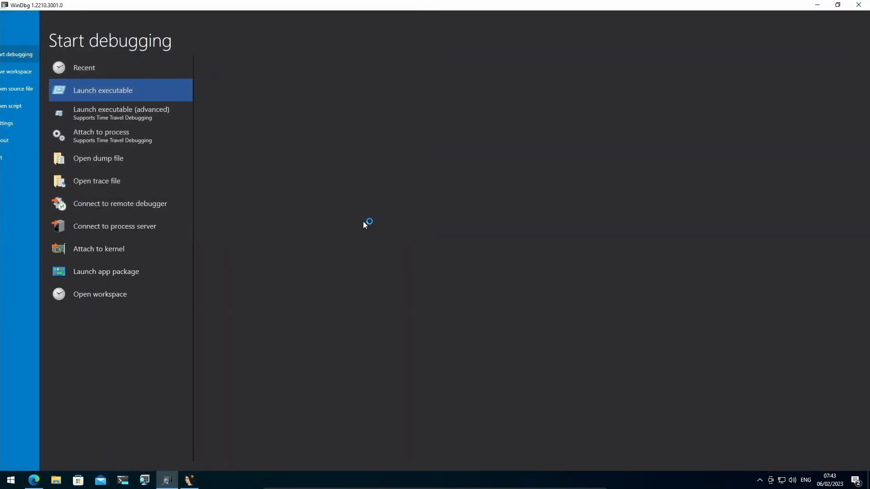
click(103, 89)
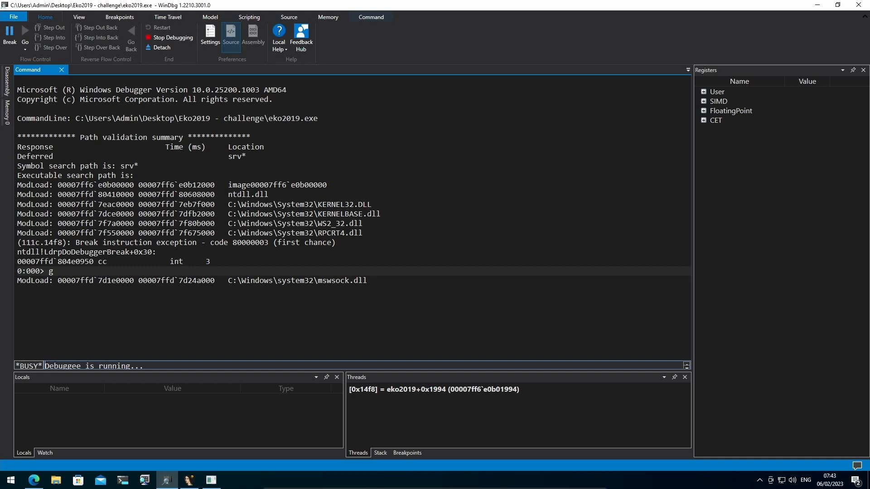
click(233, 480)
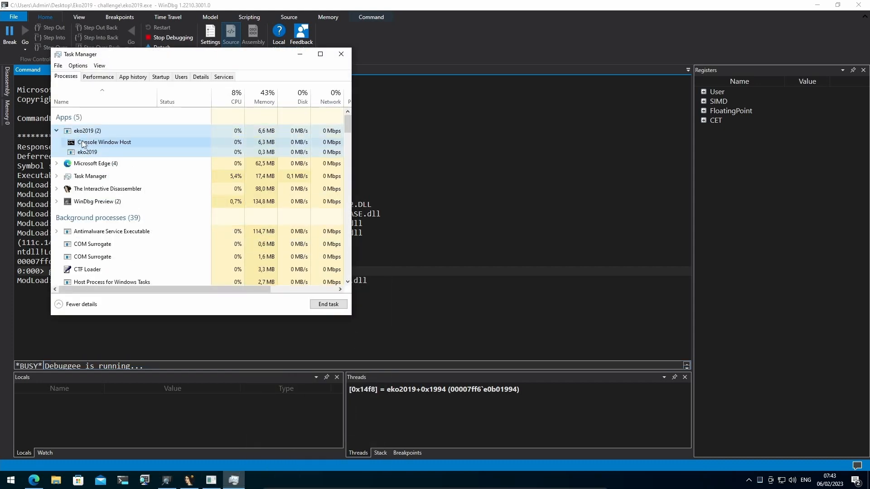
Step: Select the running eko2019 process entry in Task Manager to inspect it
click(201, 76)
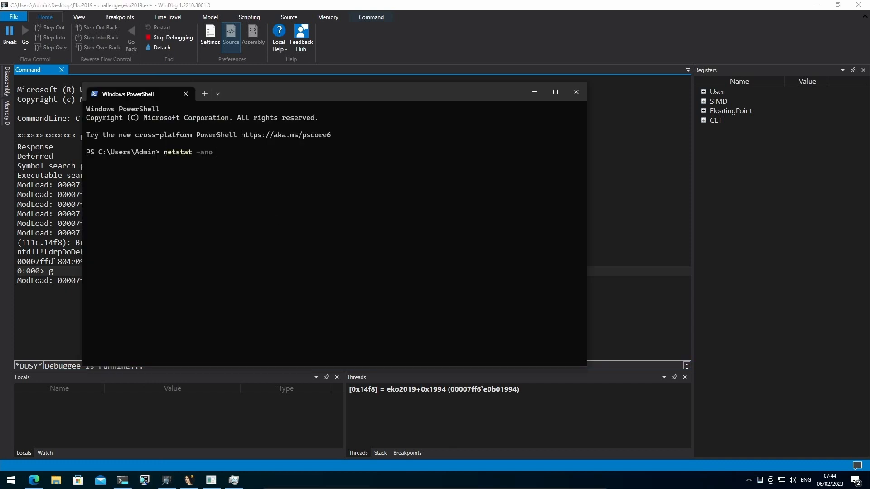
Step: Run 'netstat -ano | findstr 4380' to show eko2019 listening on TCP port 54321
text(| fins)
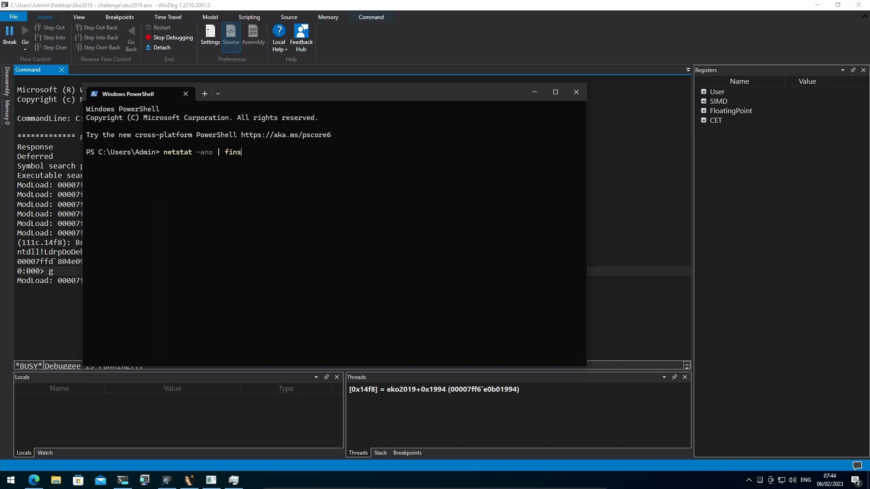
text(tr)
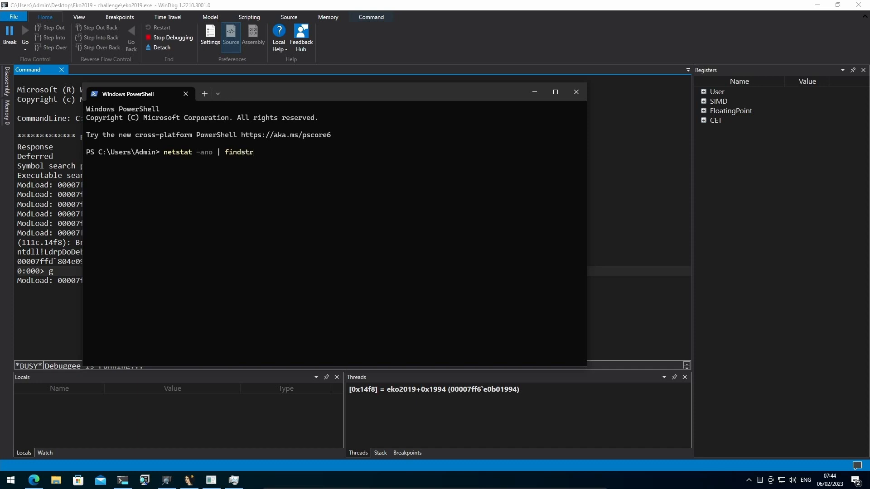
text(4380)
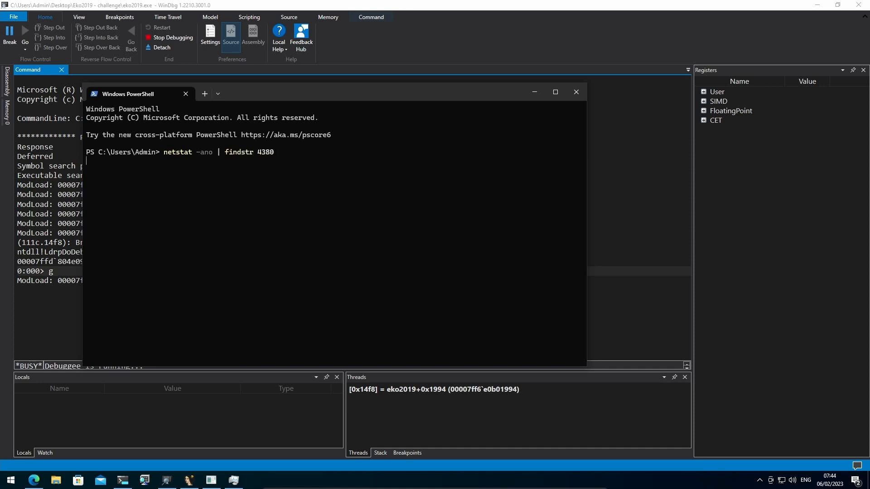
key(Return)
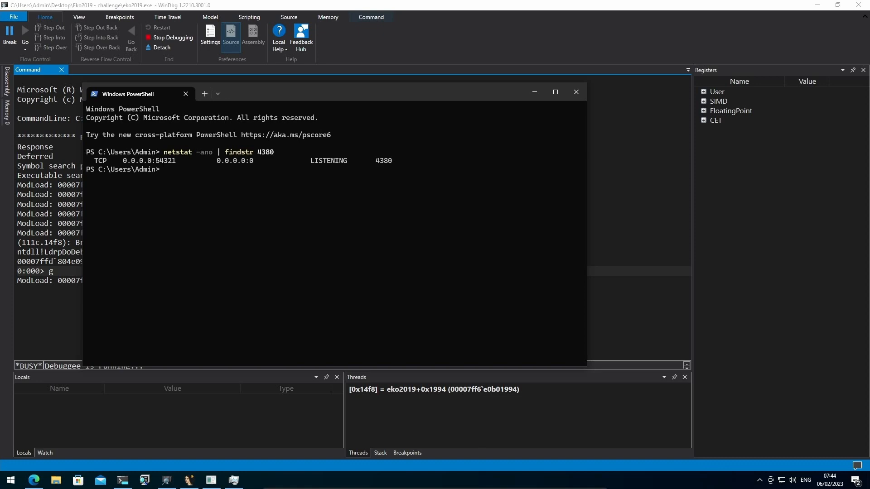
click(188, 480)
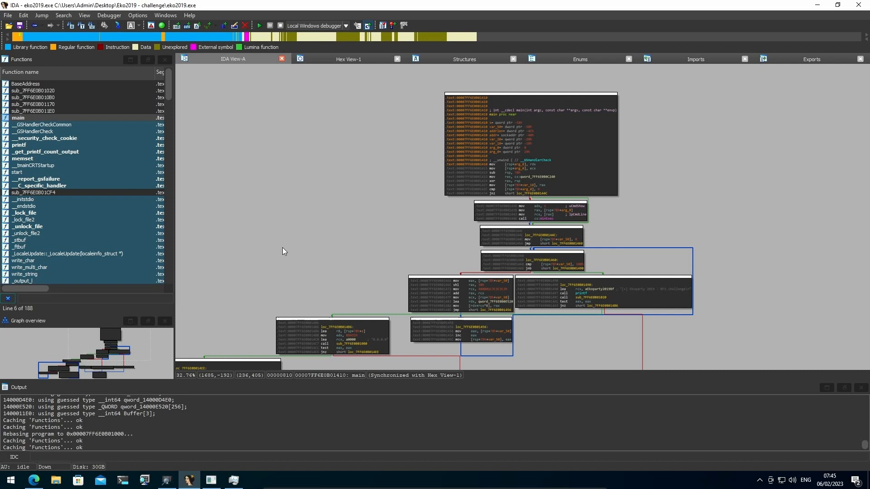
mouse_move(287, 243)
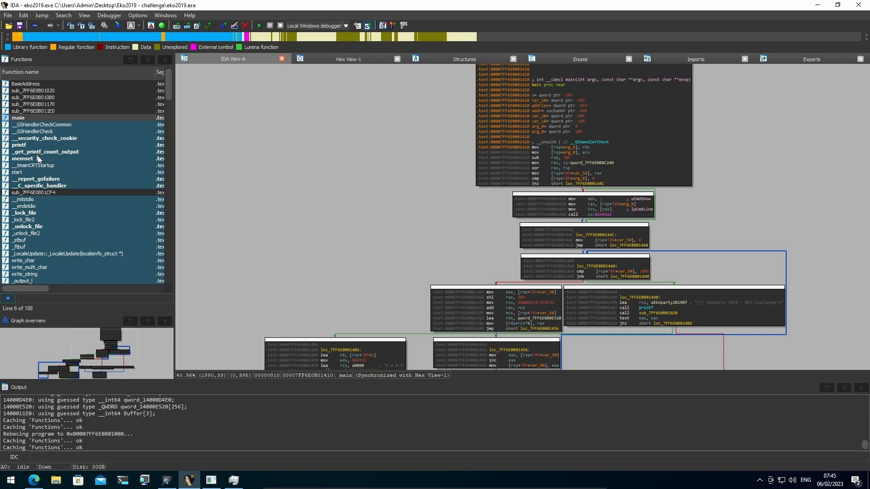
mouse_move(48, 205)
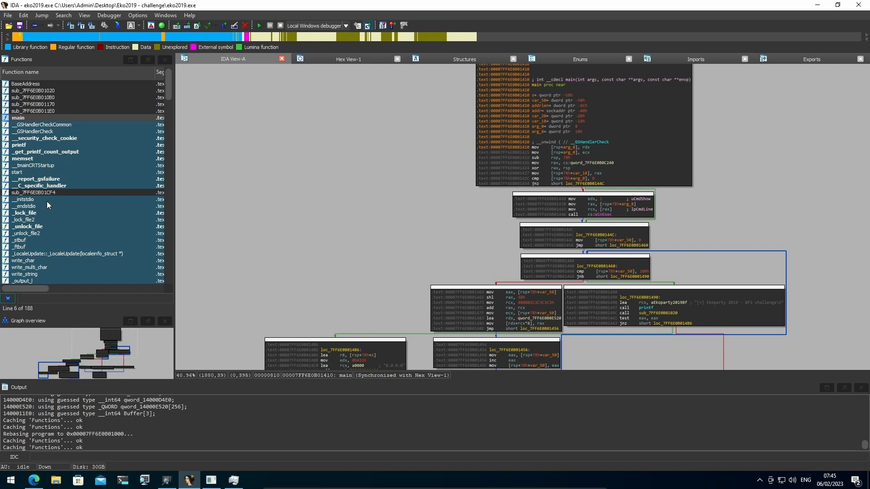
Step: Quick-filter the Functions window by 'recv' and open the recv function
right_click(47, 205)
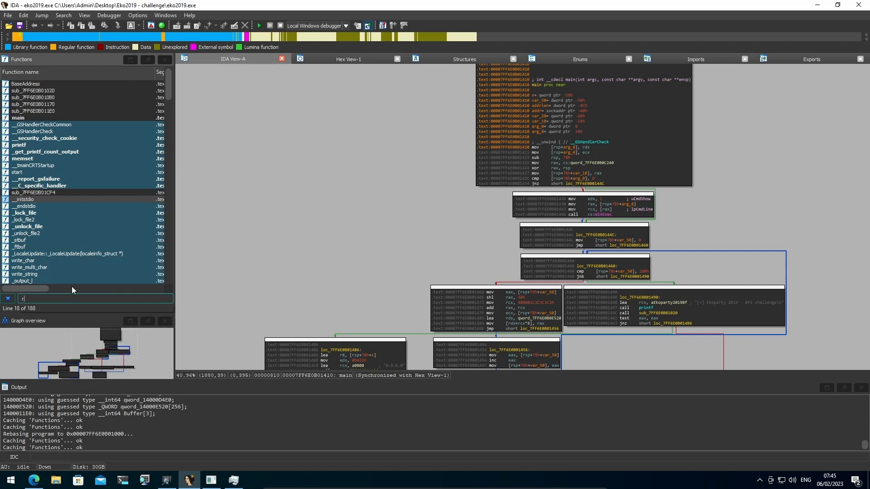
text(recv)
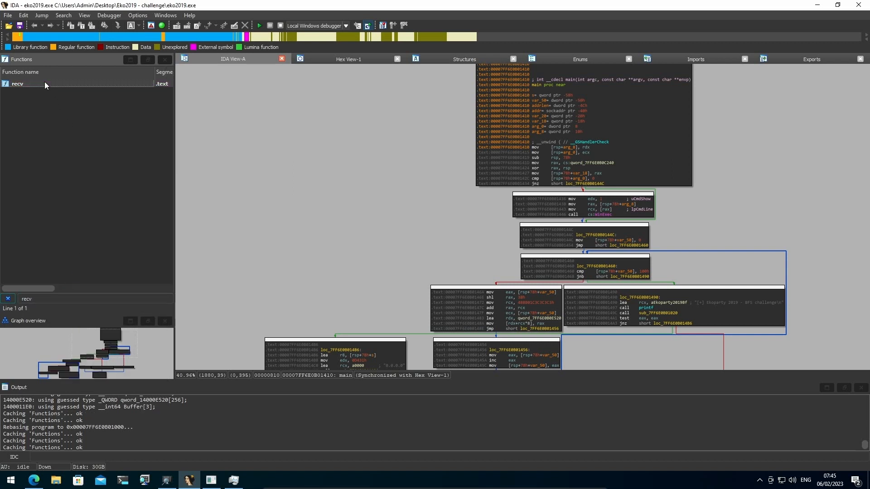
double_click(17, 84)
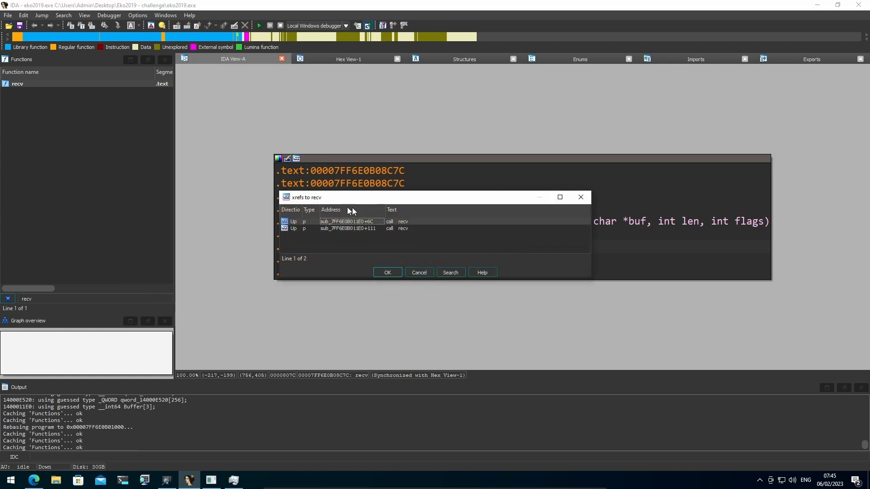
mouse_move(402, 231)
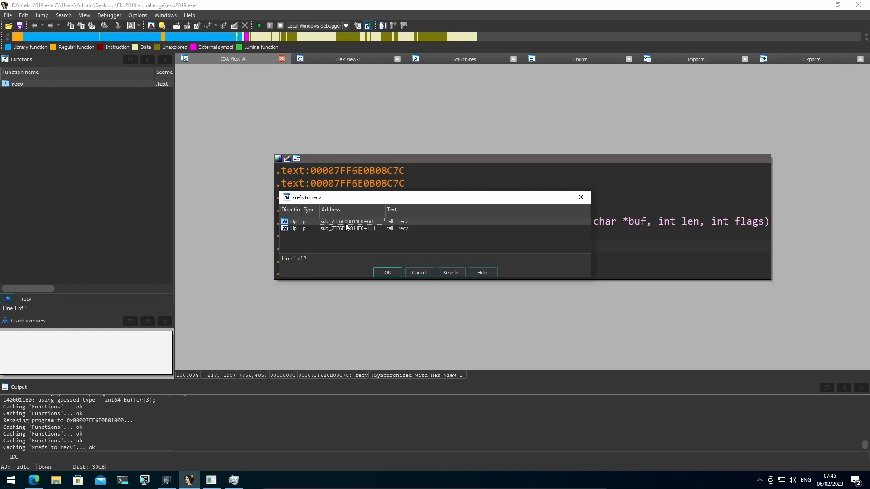
Step: Decompile sub_7FF6E0B011E0 at its first recv call, dismissing the read-only segment notice
click(387, 272)
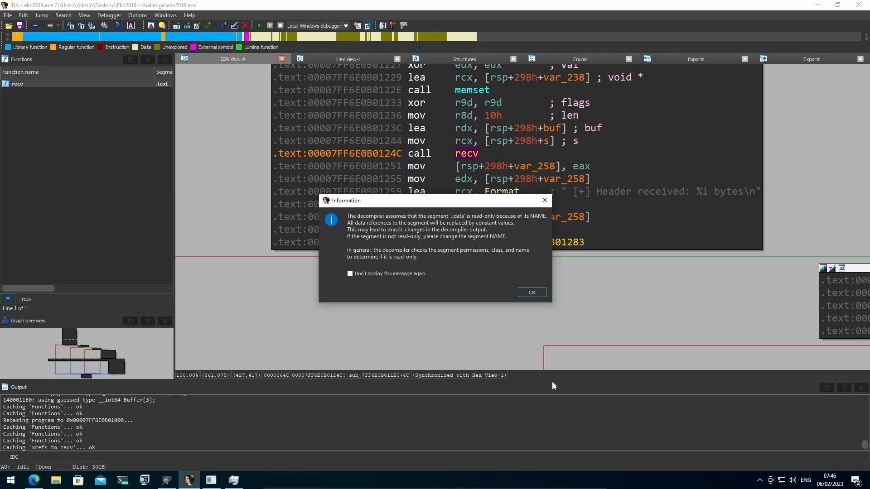
click(531, 292)
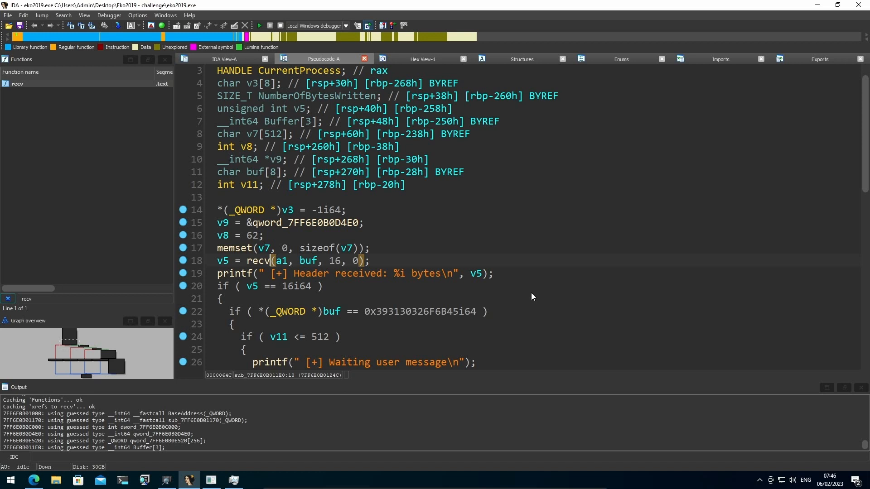
mouse_move(544, 249)
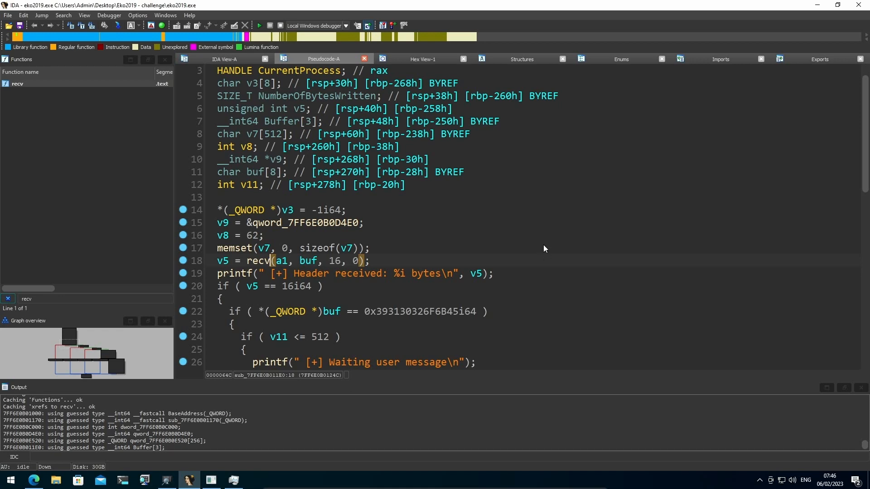
scroll(down, 3)
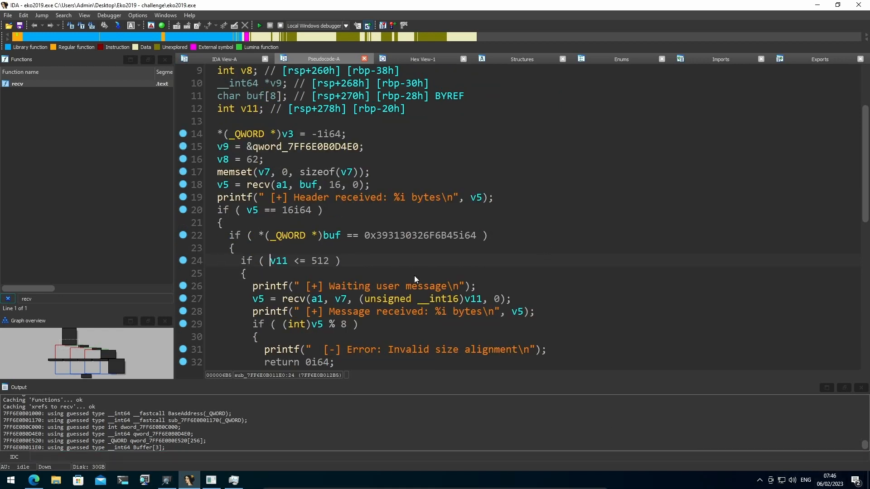
click(222, 184)
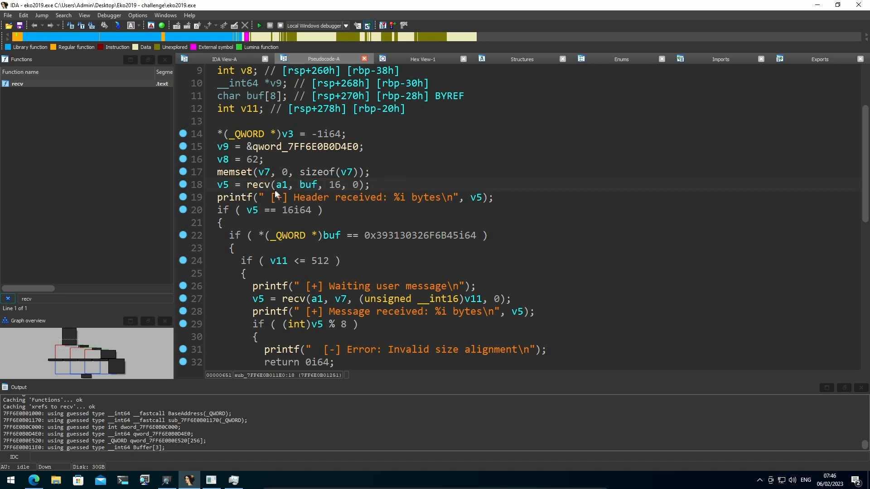
mouse_move(308, 185)
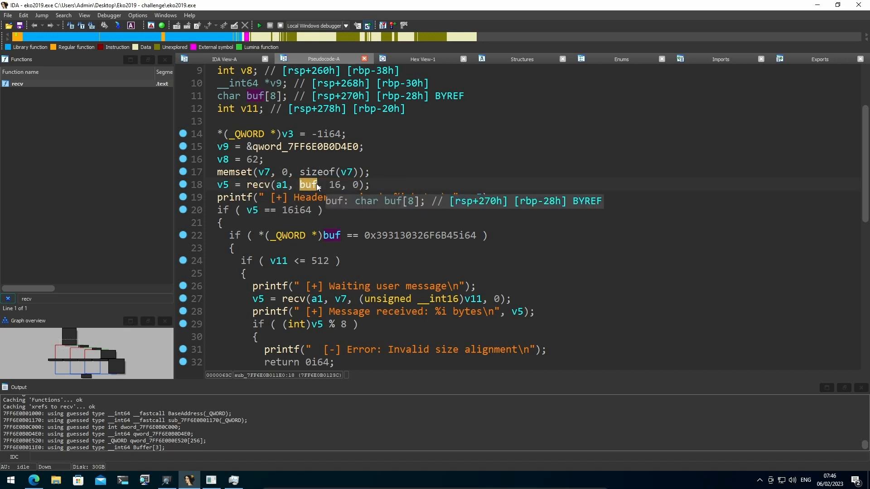
mouse_move(334, 184)
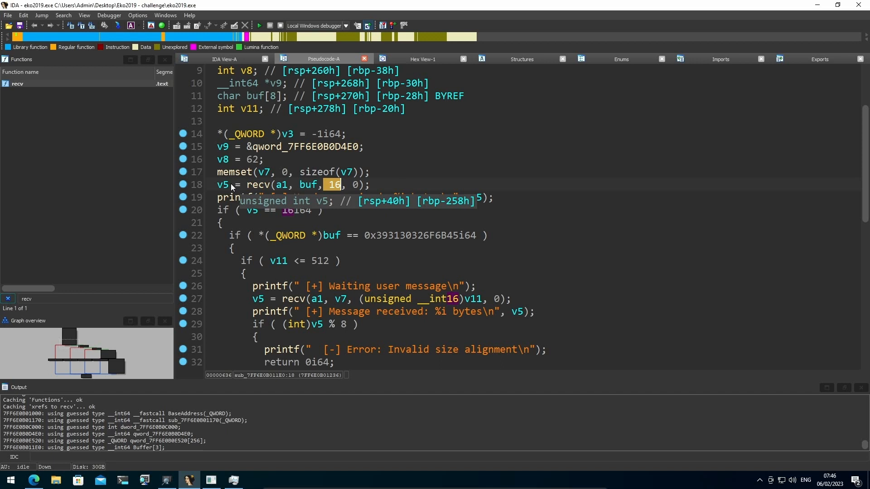
click(221, 184)
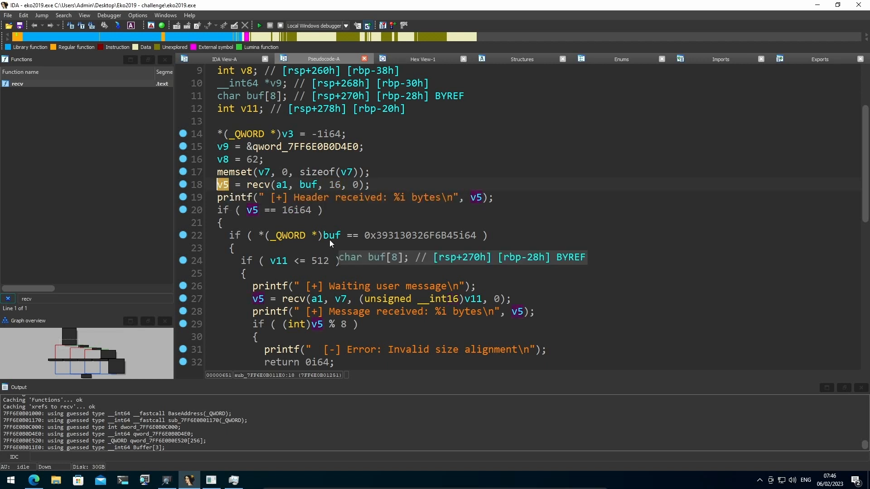
mouse_move(491, 207)
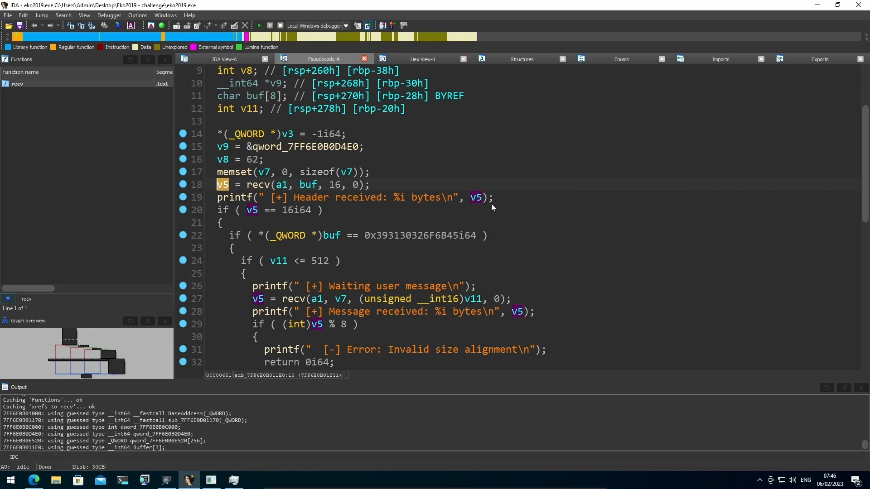
mouse_move(396, 200)
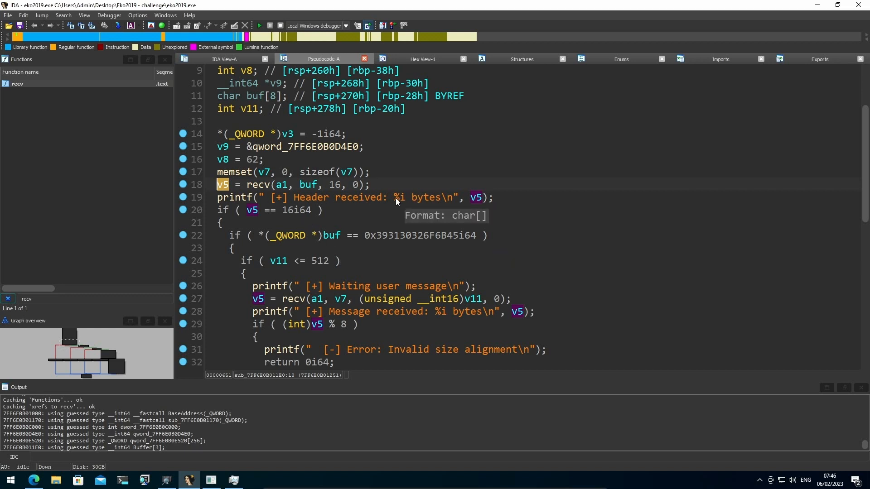
mouse_move(295, 219)
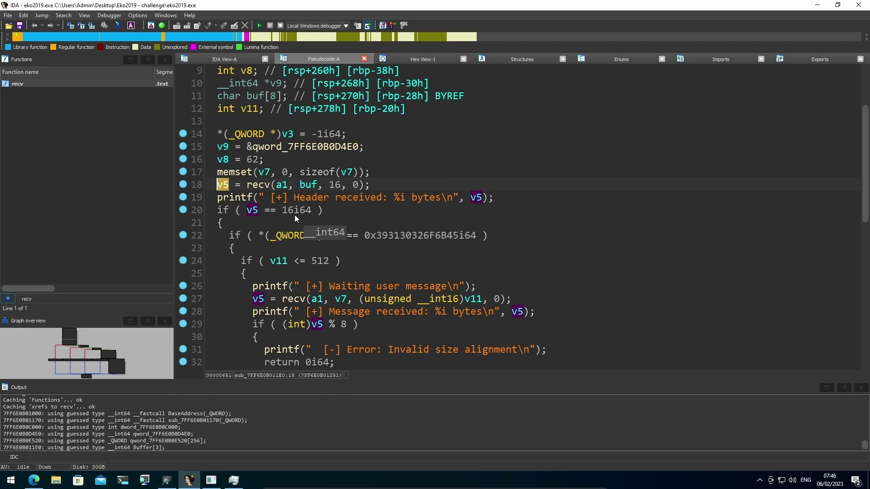
mouse_move(251, 210)
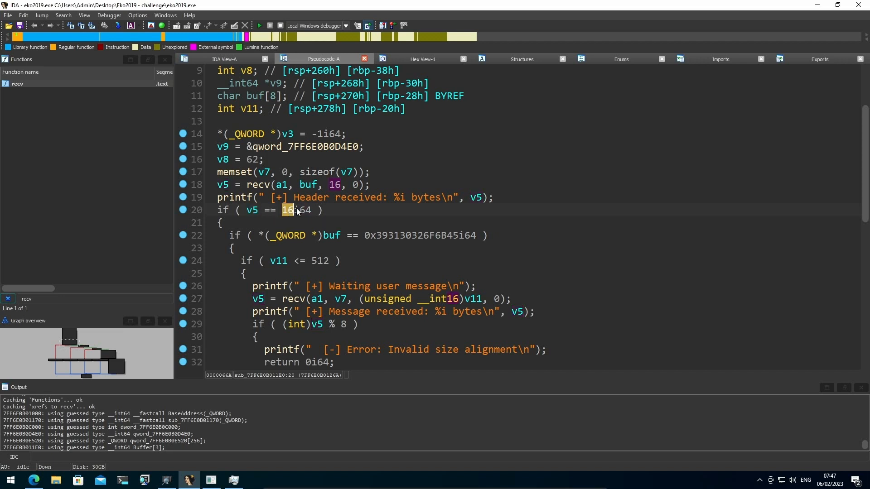
mouse_move(309, 225)
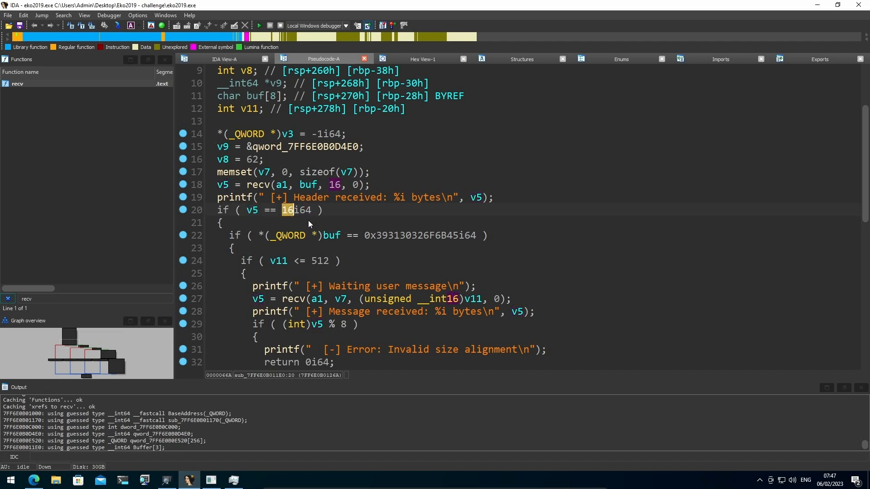
mouse_move(327, 215)
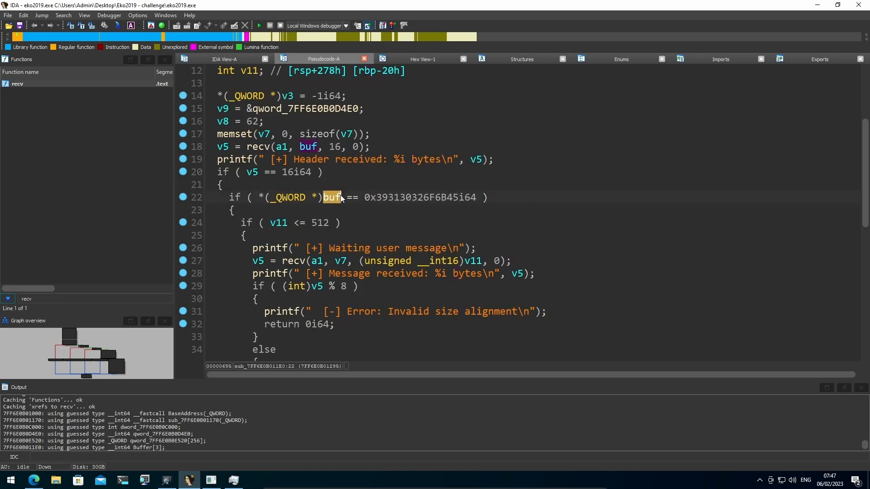
mouse_move(332, 197)
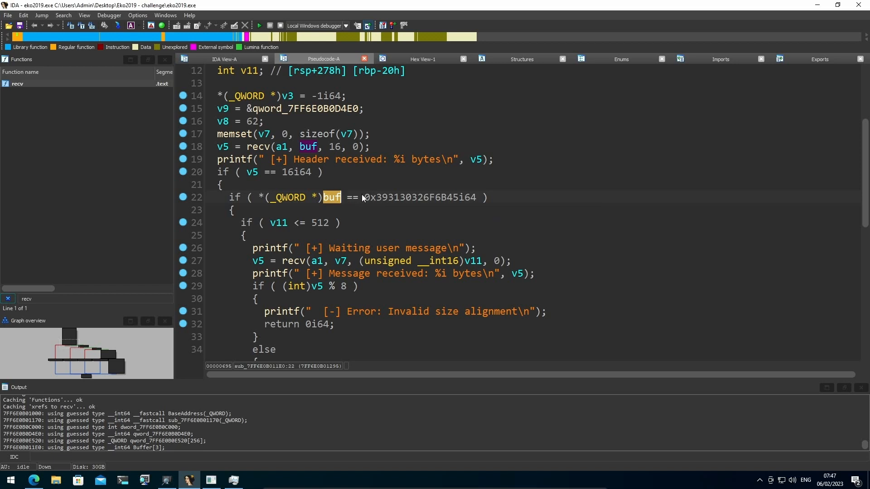
click(410, 197)
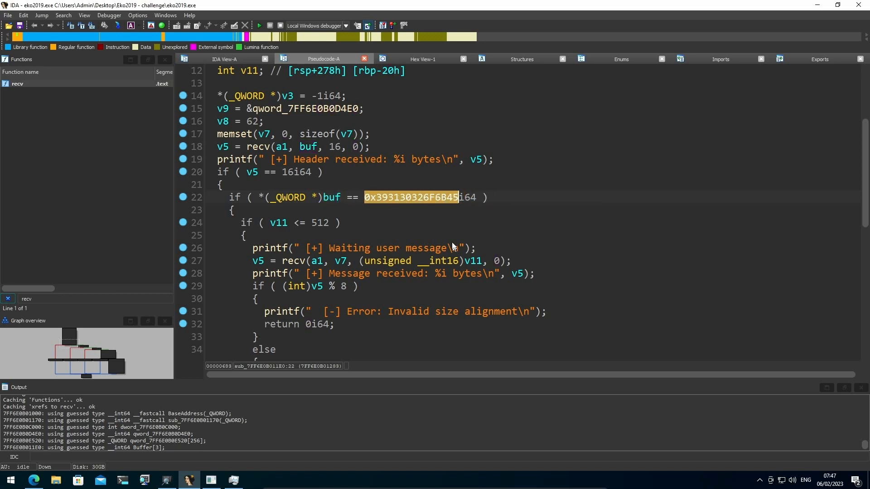
mouse_move(325, 232)
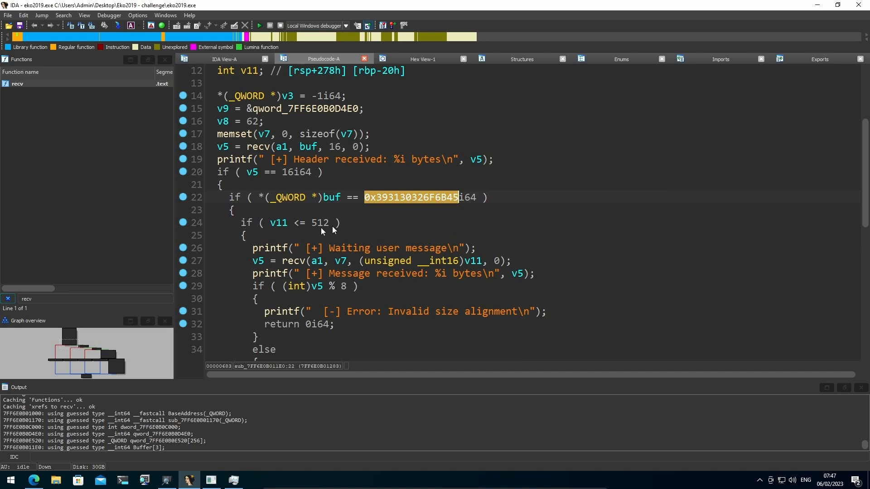
mouse_move(412, 218)
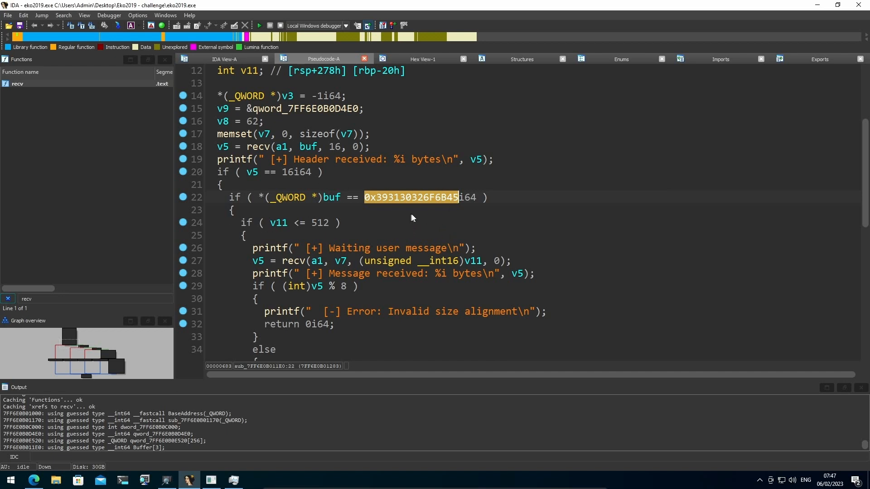
mouse_move(469, 199)
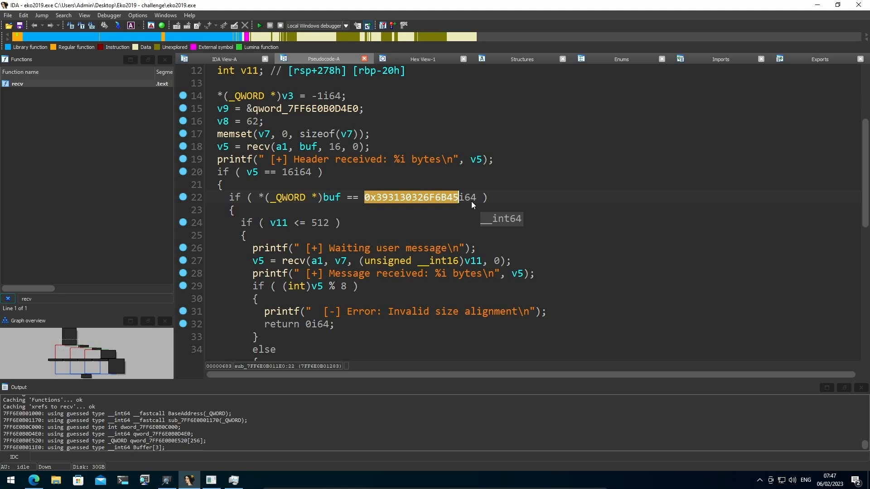
mouse_move(405, 227)
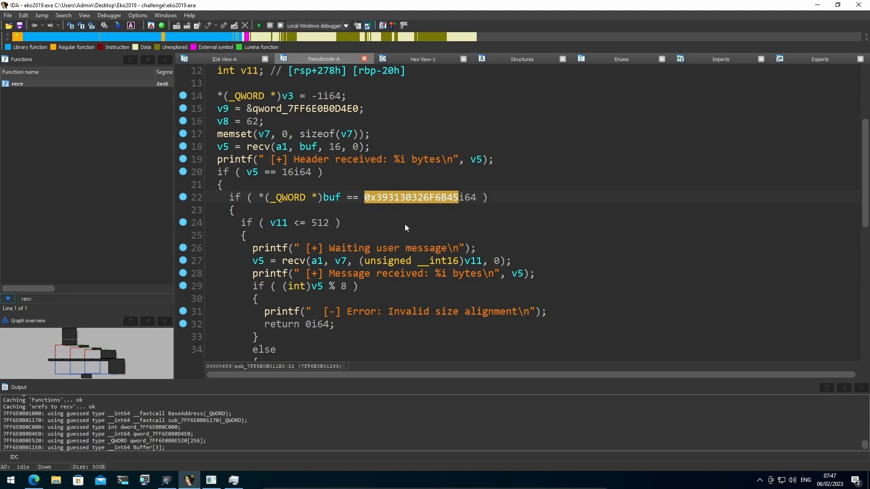
click(471, 261)
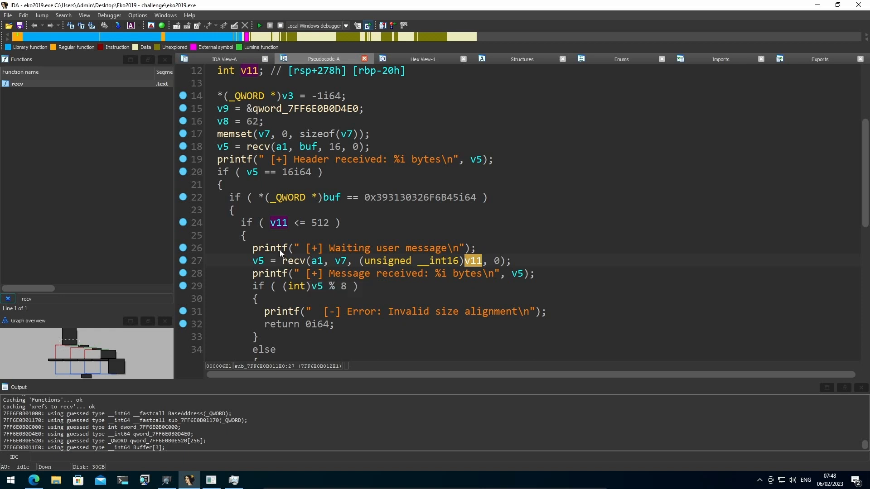
mouse_move(280, 239)
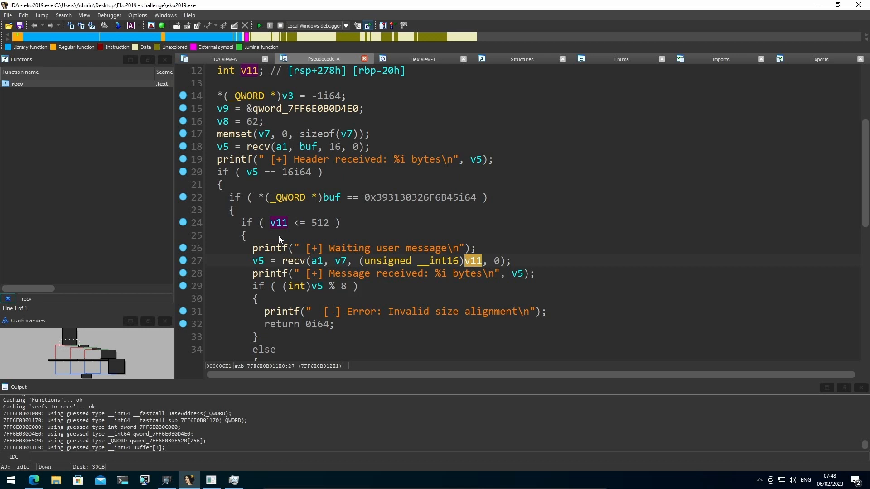
mouse_move(524, 277)
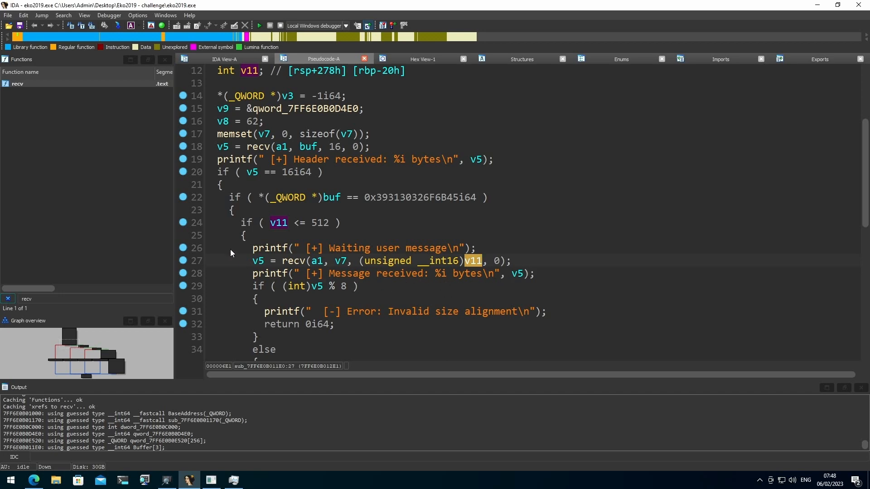
scroll(down, 3)
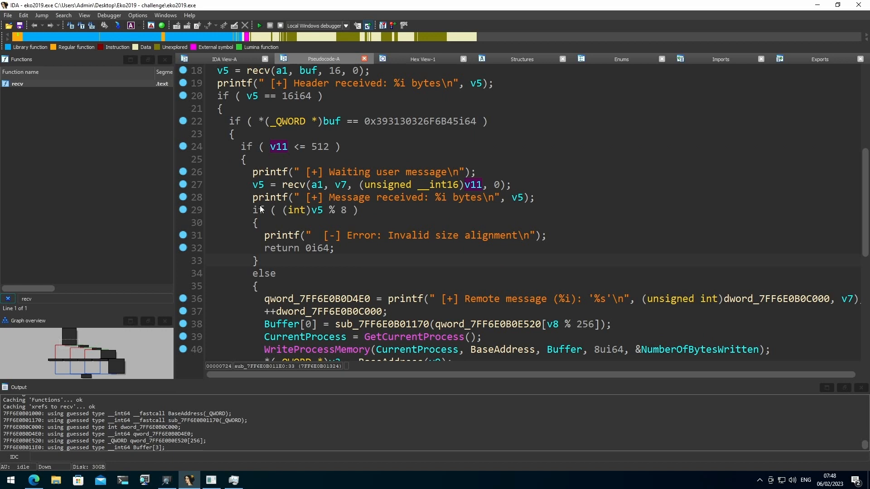
click(257, 184)
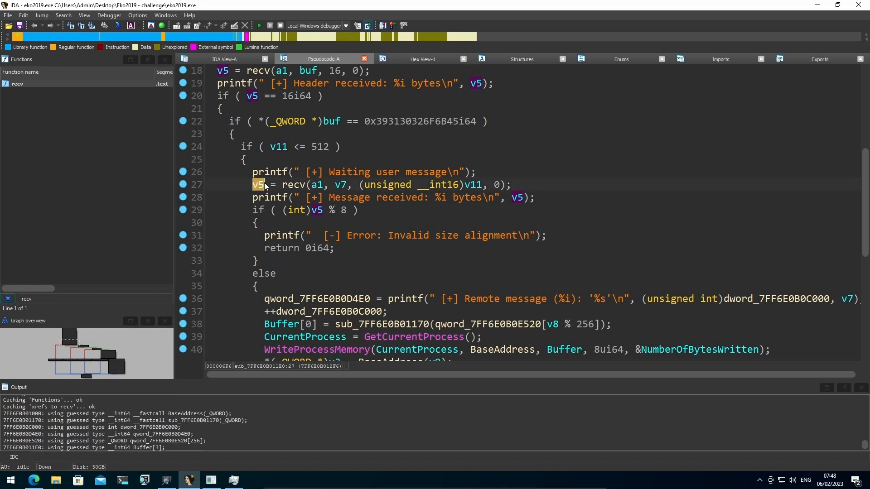
mouse_move(280, 235)
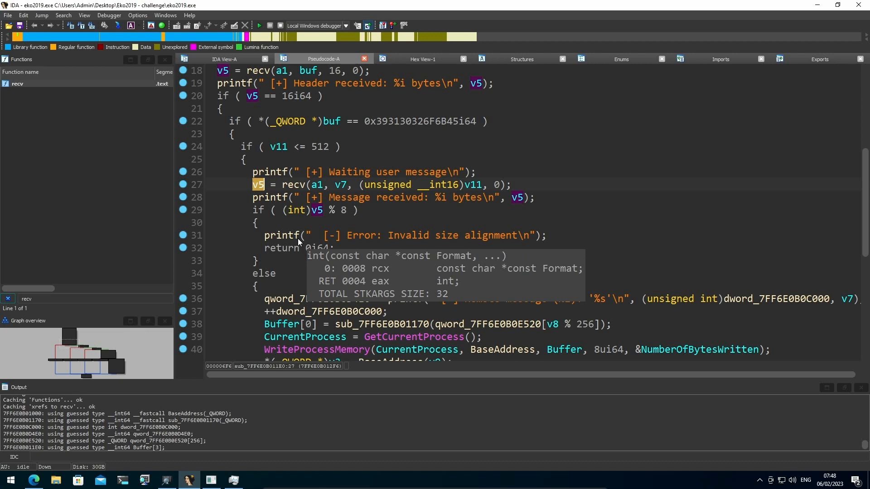
mouse_move(318, 216)
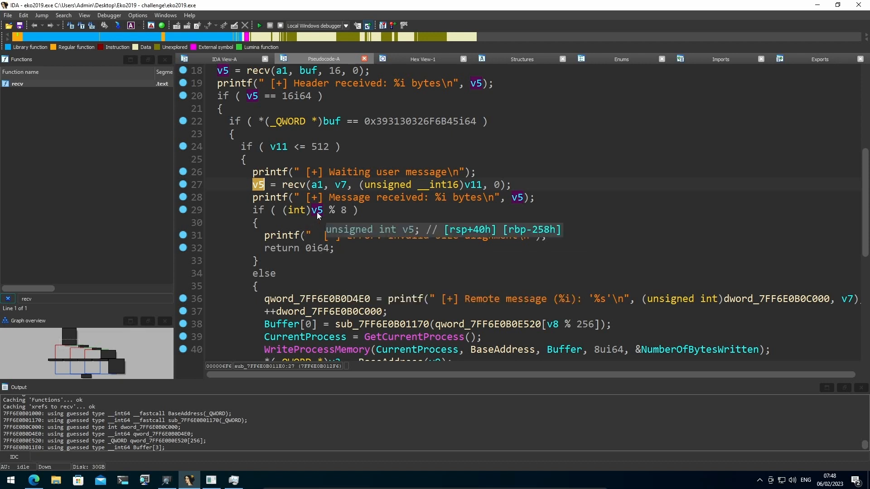
mouse_move(343, 215)
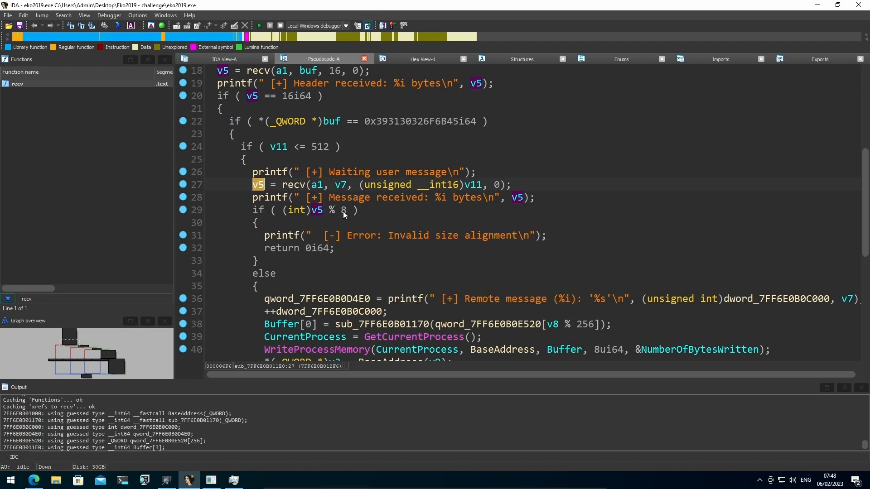
mouse_move(341, 250)
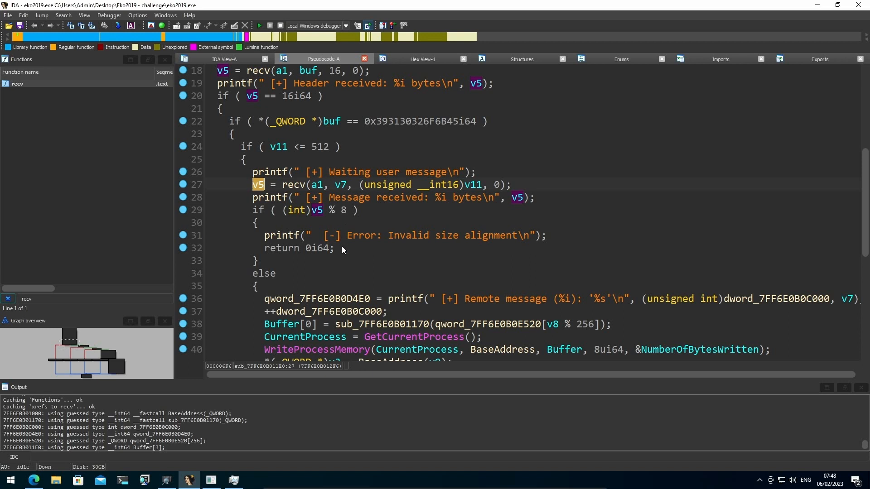
mouse_move(480, 241)
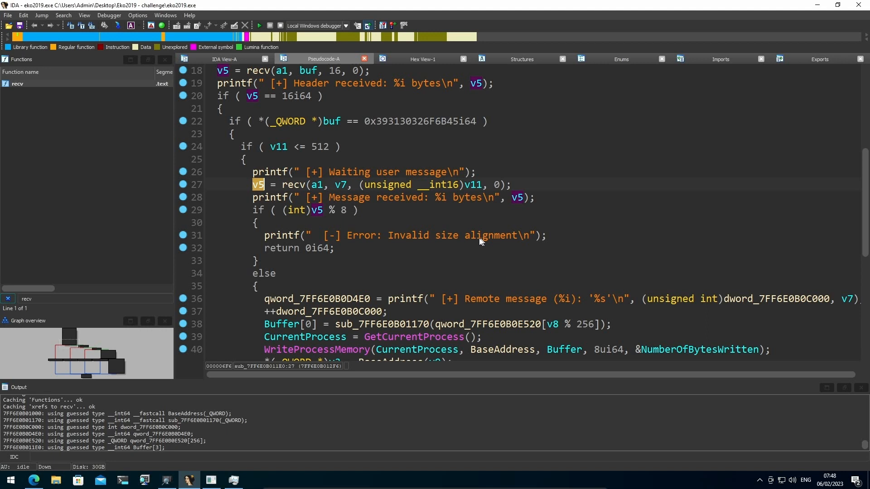
mouse_move(450, 254)
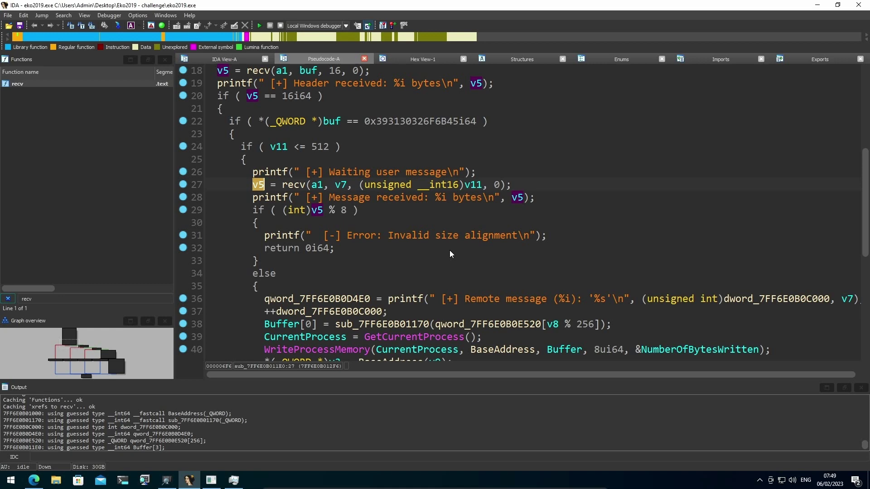
scroll(down, 3)
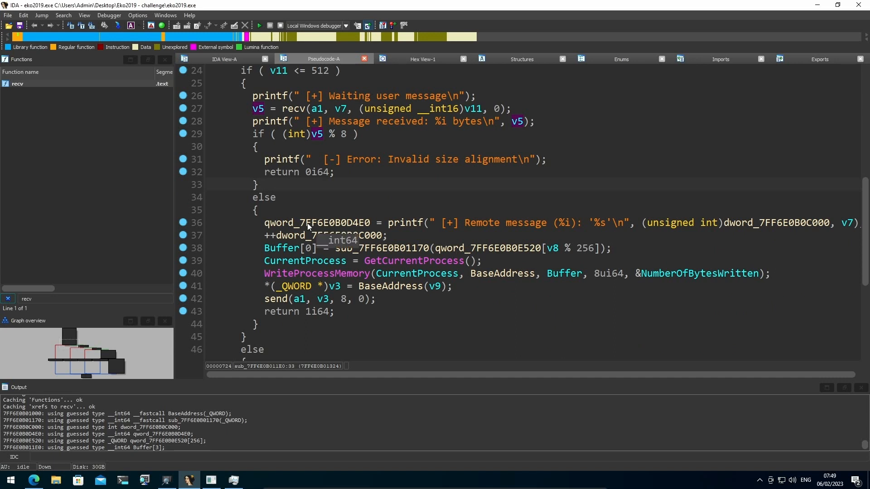
mouse_move(257, 244)
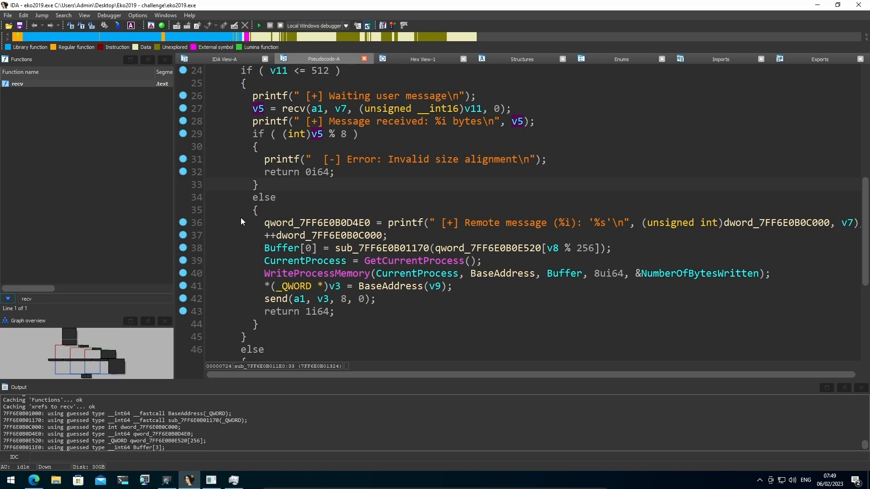
click(657, 222)
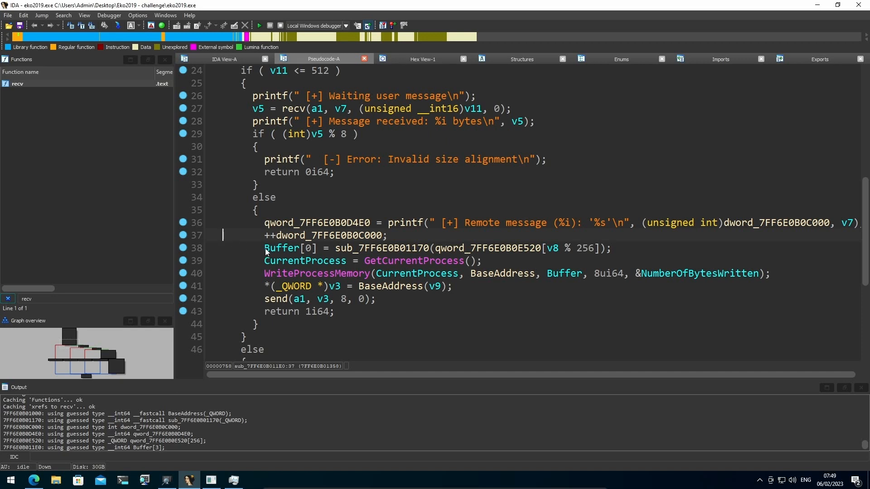
click(381, 248)
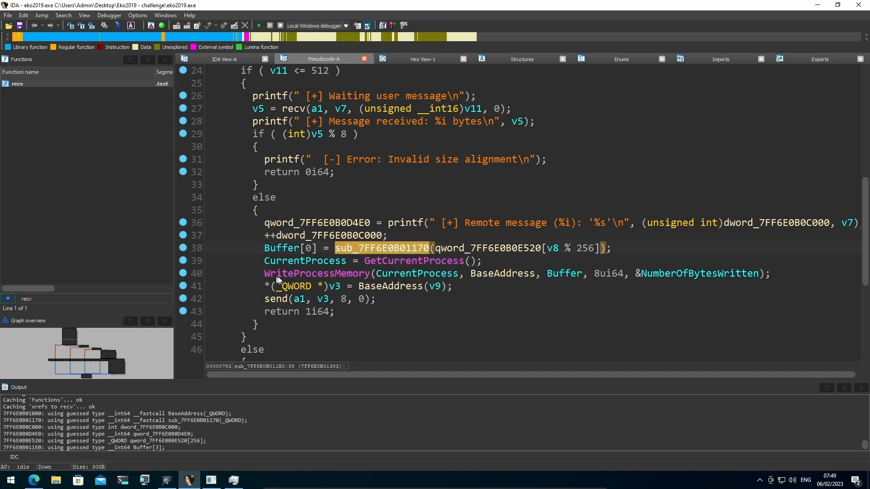
click(280, 248)
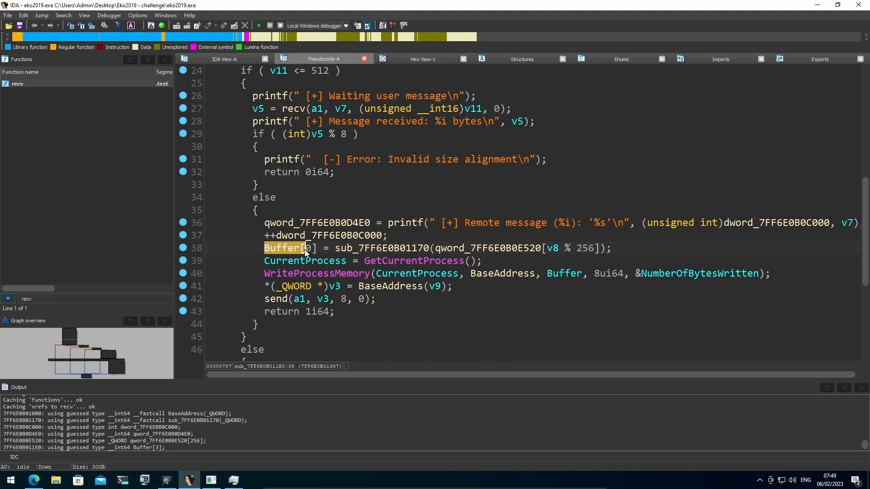
click(366, 261)
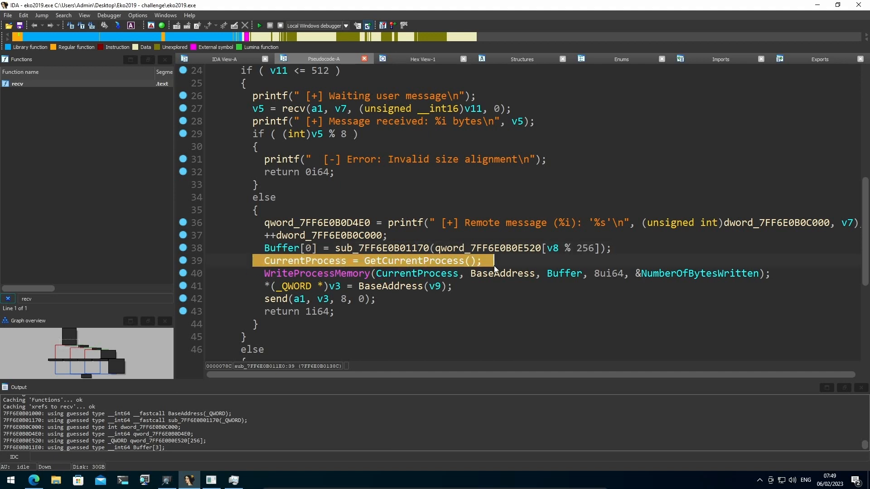
click(380, 261)
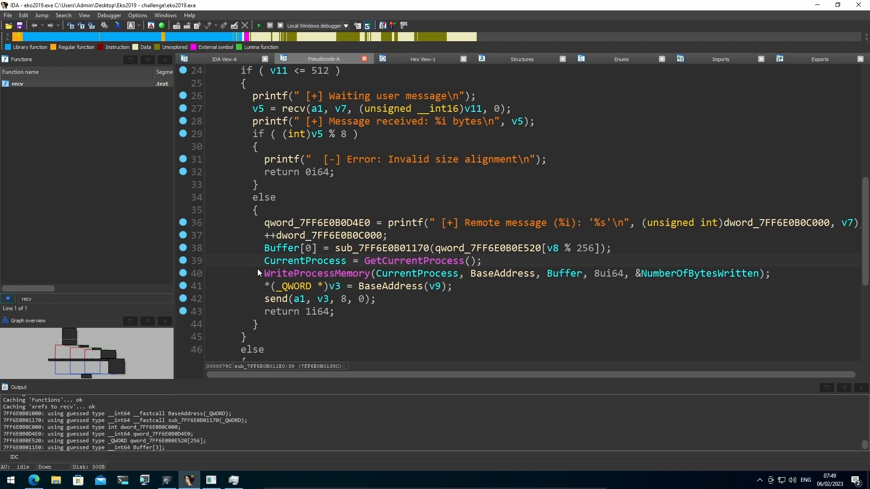
mouse_move(413, 273)
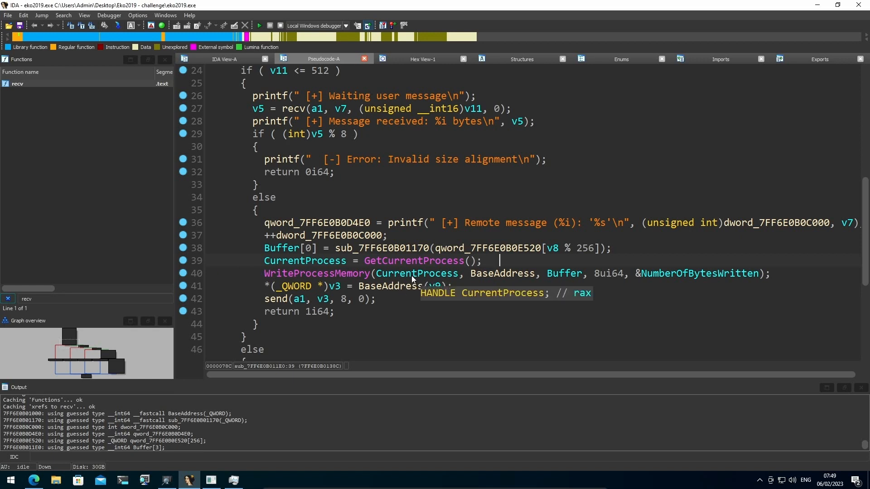
mouse_move(565, 273)
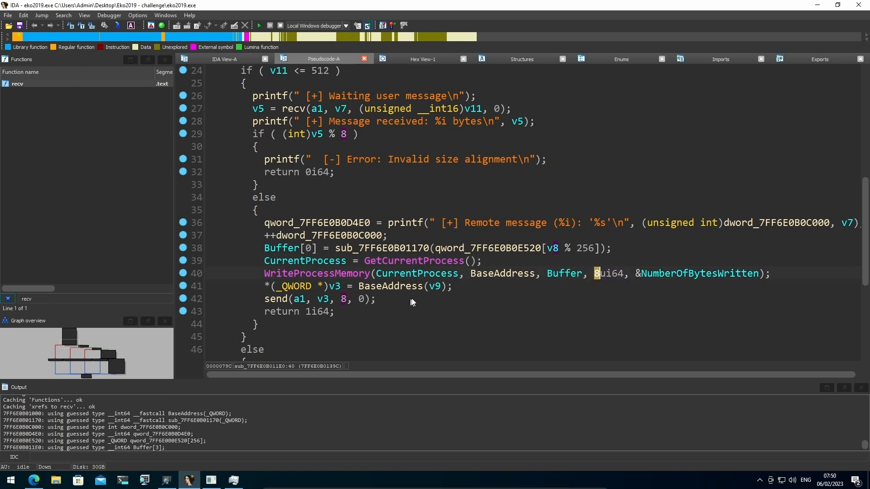
mouse_move(351, 293)
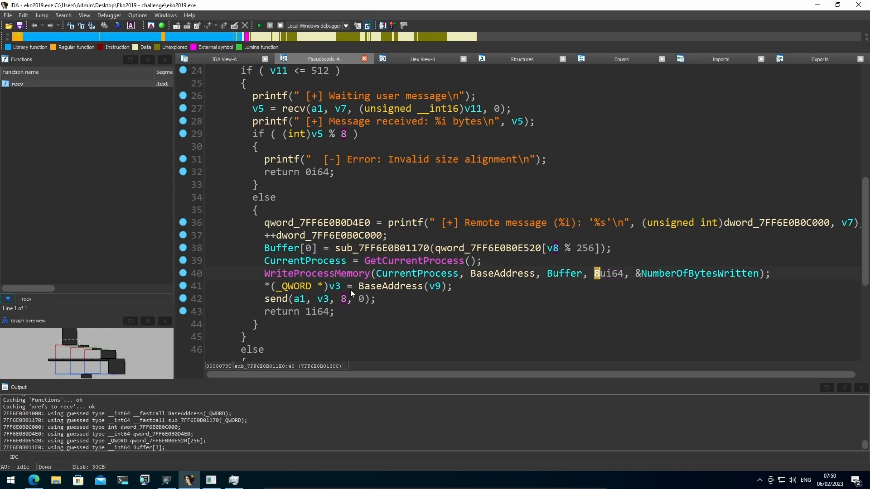
click(390, 286)
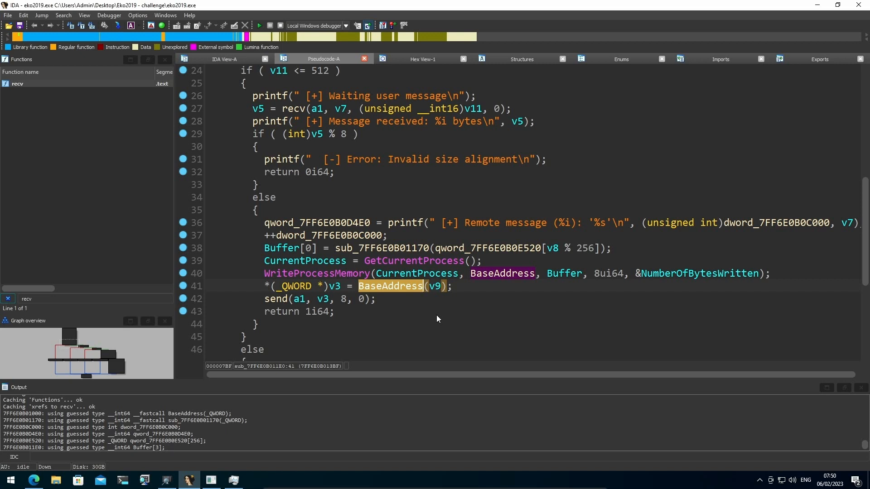
click(335, 286)
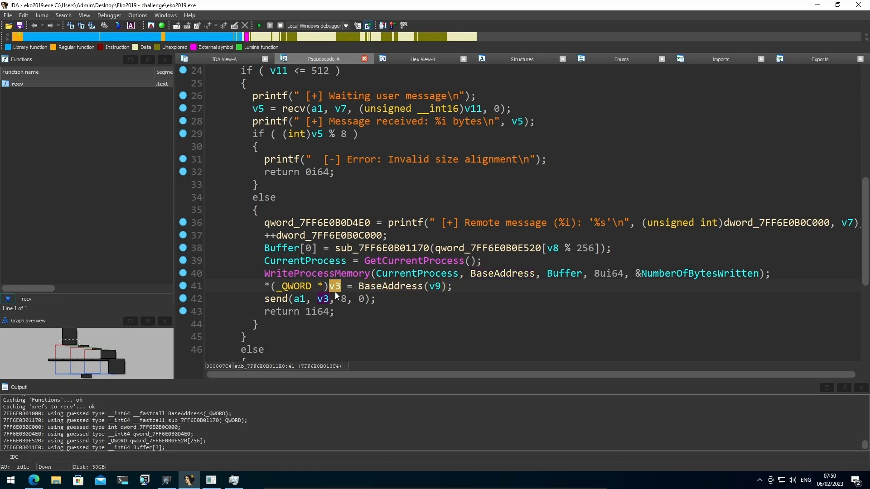
mouse_move(298, 298)
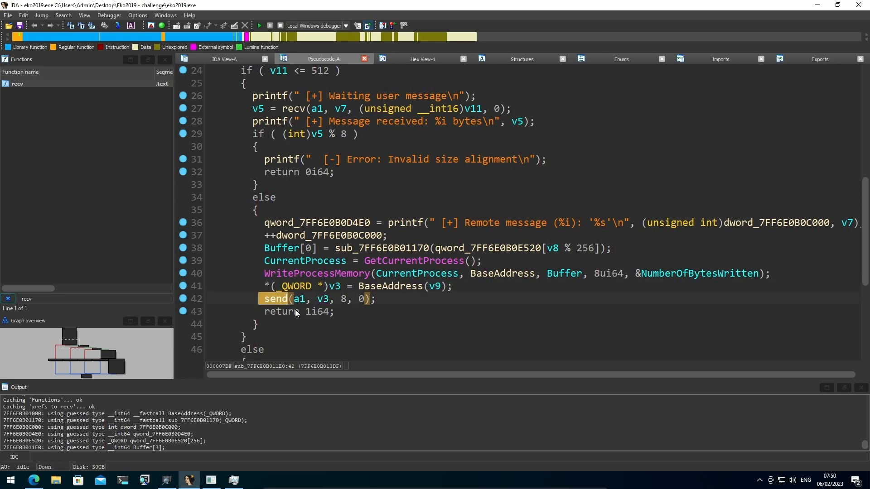
scroll(down, 3)
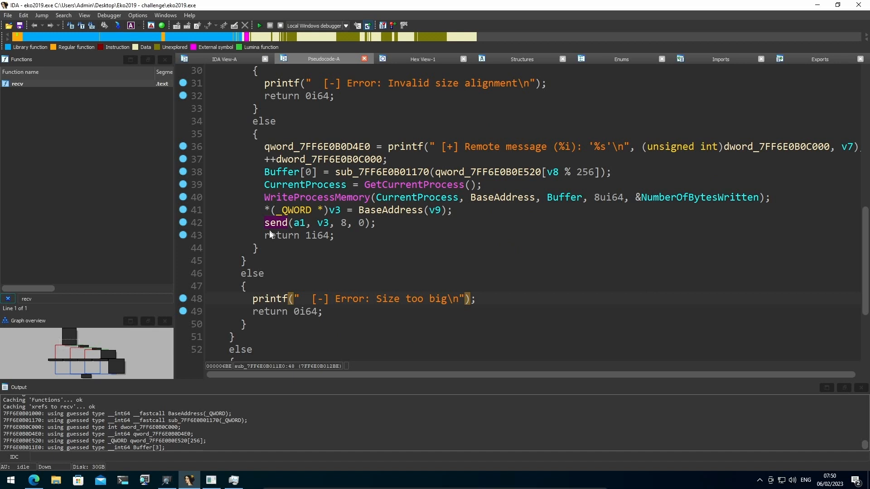
click(298, 235)
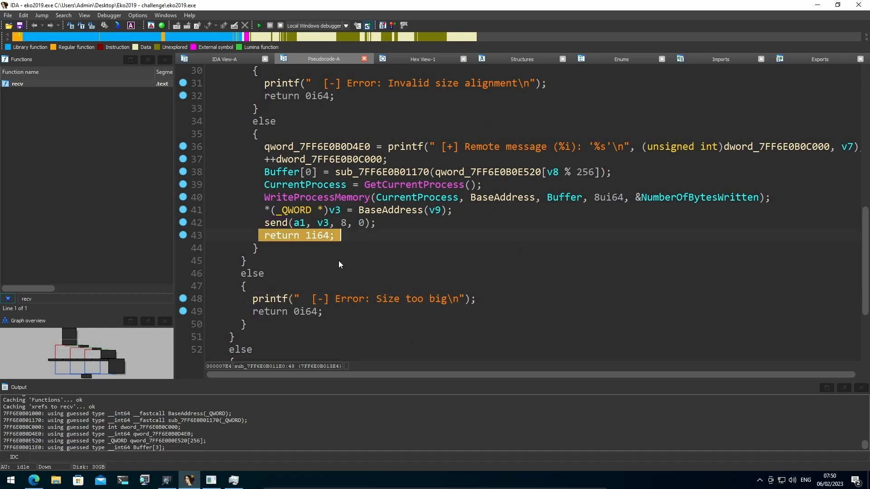
scroll(down, 3)
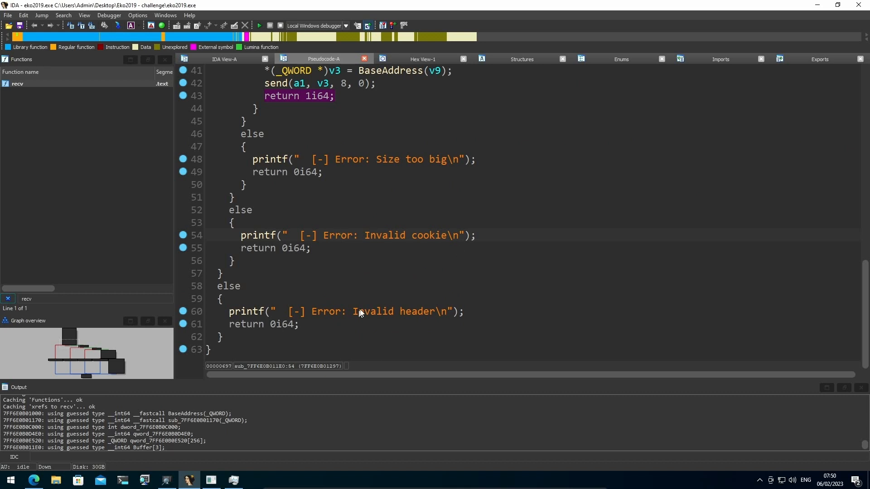
mouse_move(491, 309)
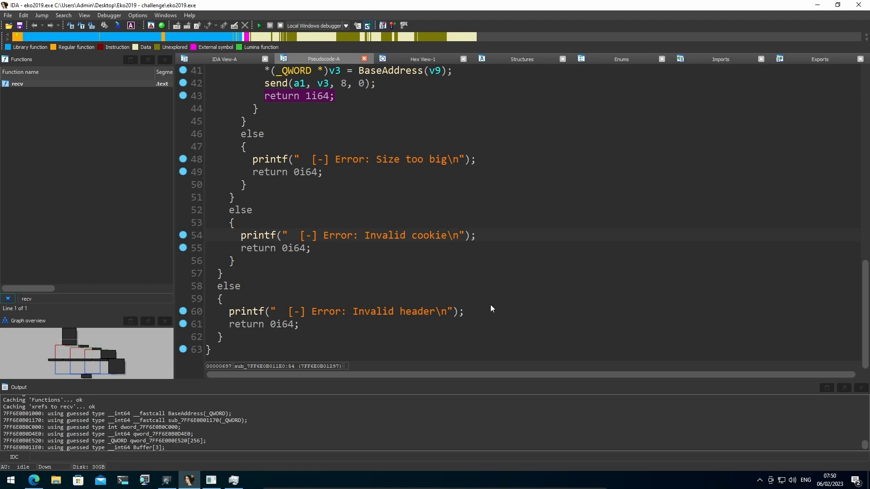
scroll(up, 3)
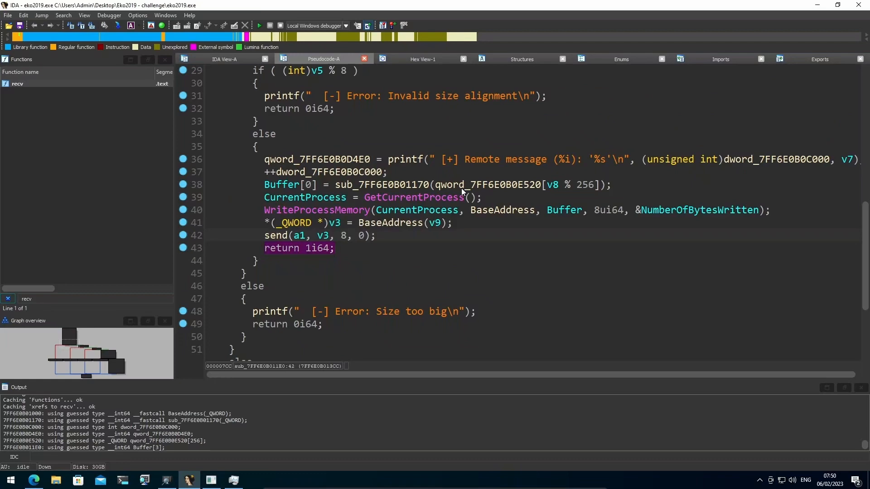
scroll(up, 3)
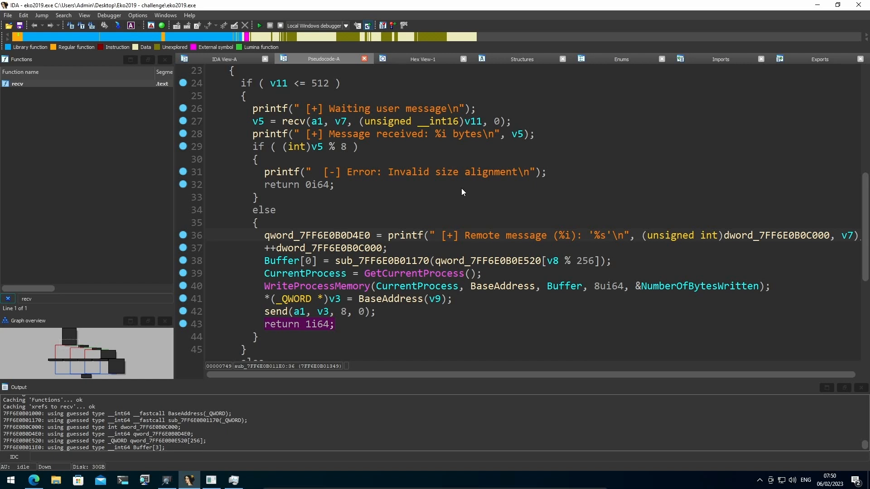
scroll(up, 3)
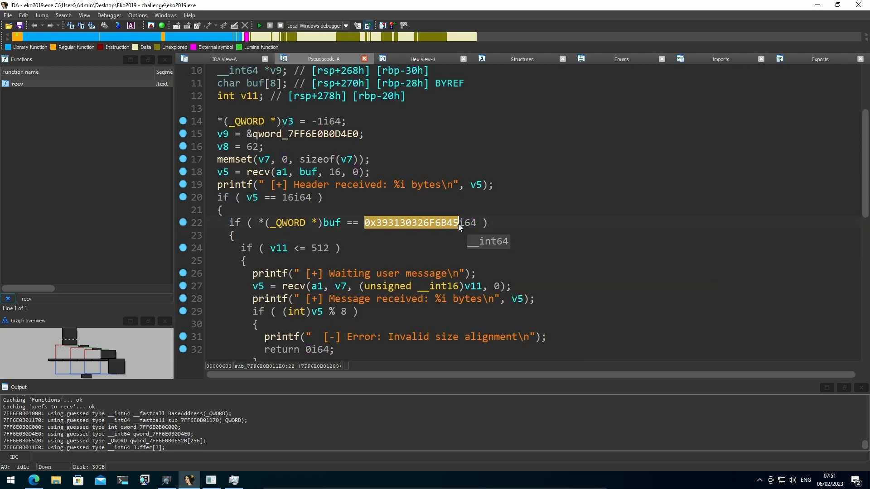
mouse_move(438, 223)
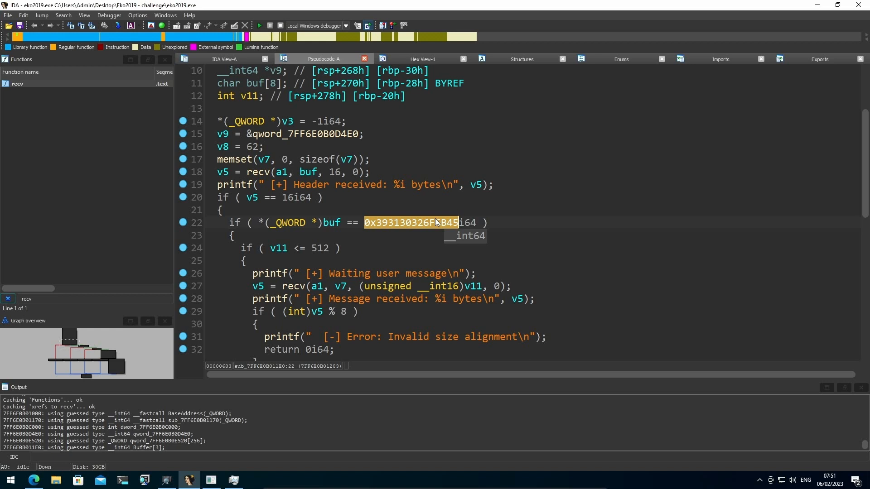
mouse_move(283, 199)
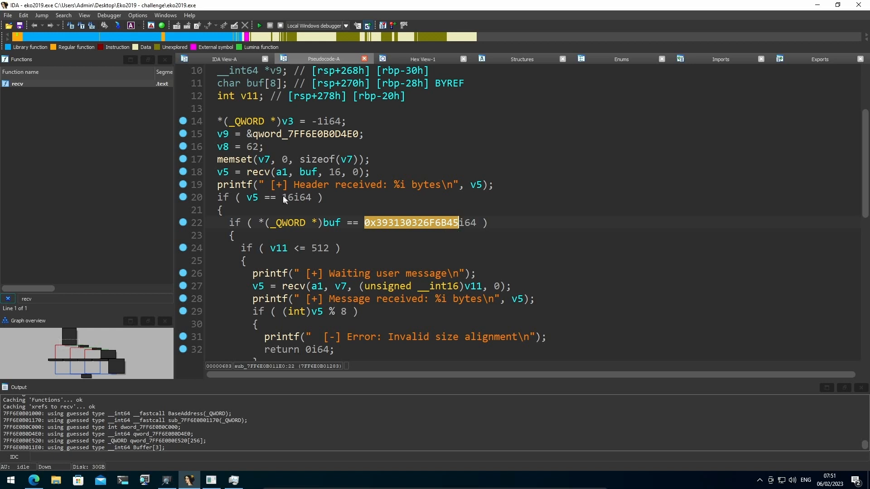
click(286, 197)
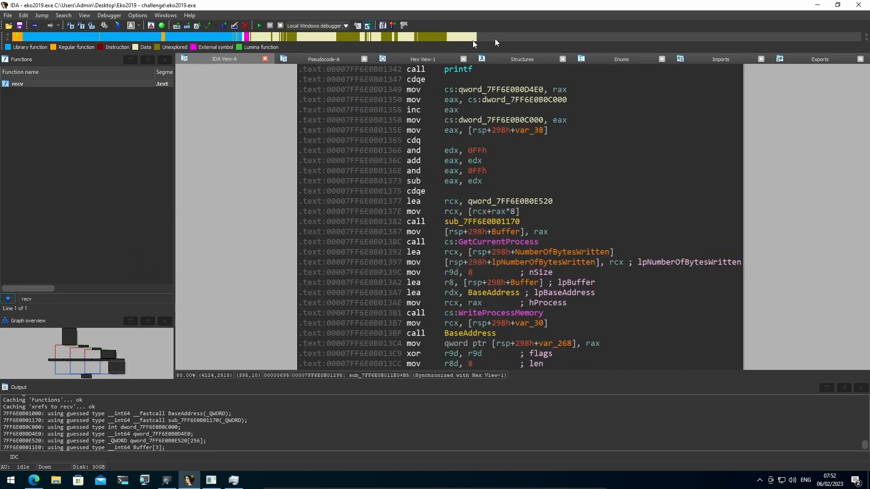
mouse_move(355, 330)
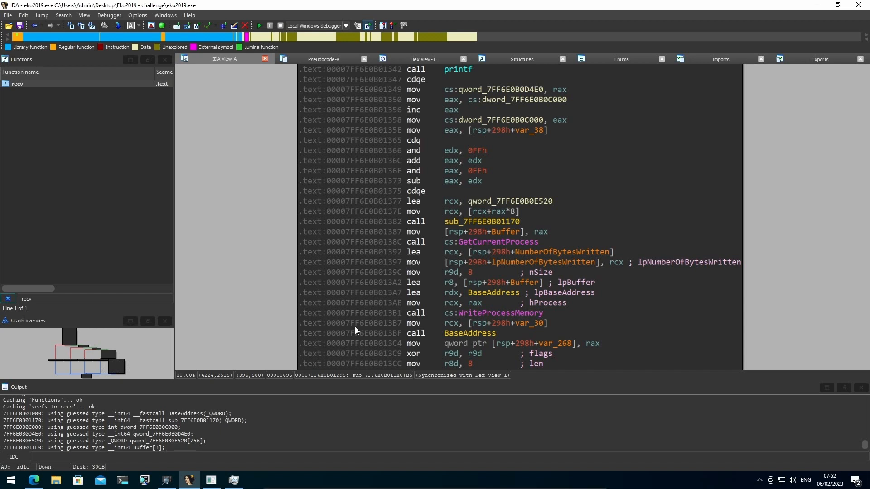
mouse_move(391, 327)
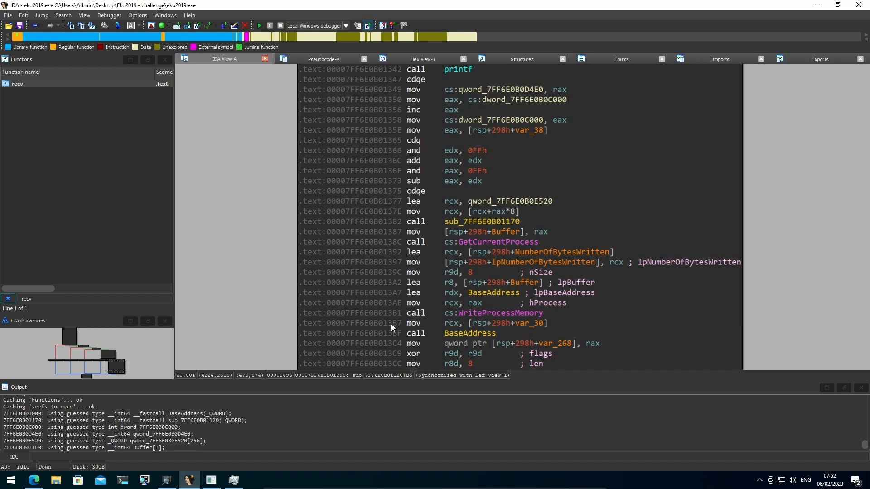
mouse_move(430, 344)
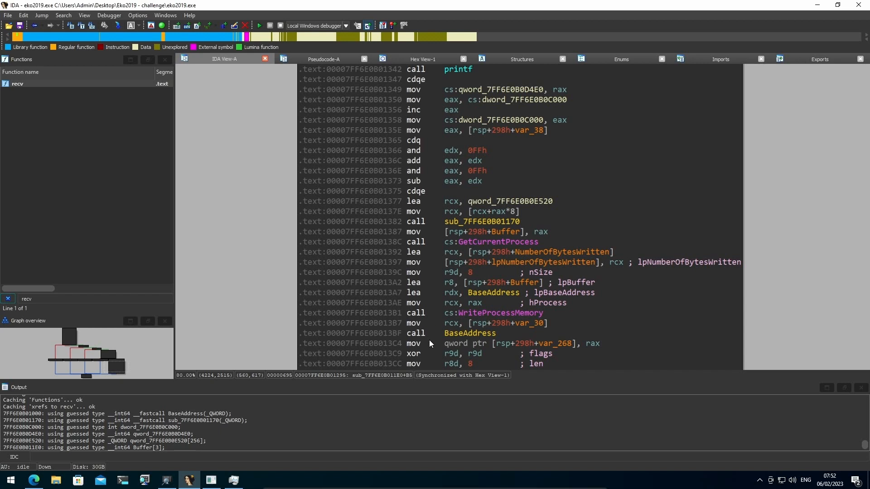